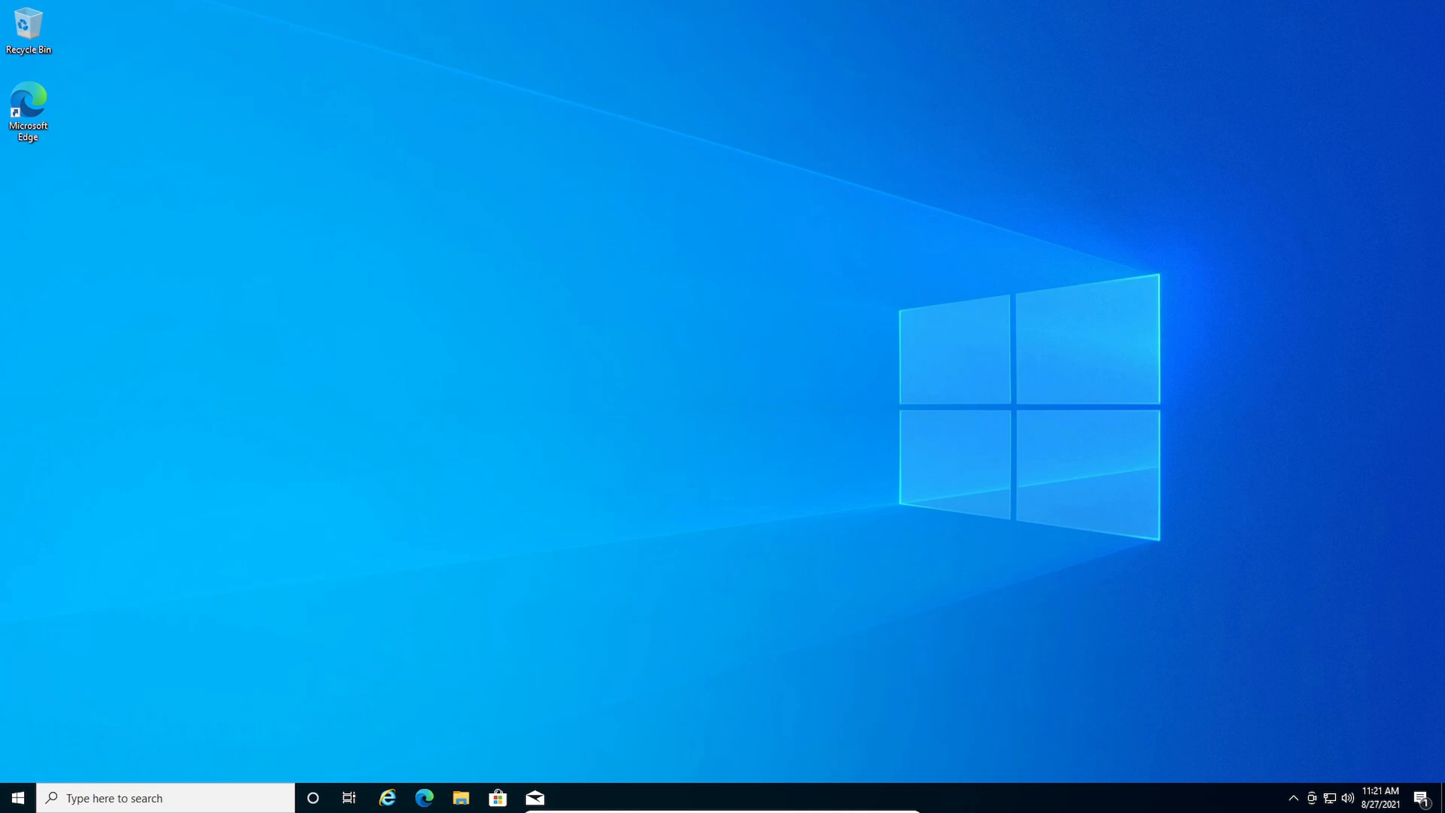
mouse_move(682, 357)
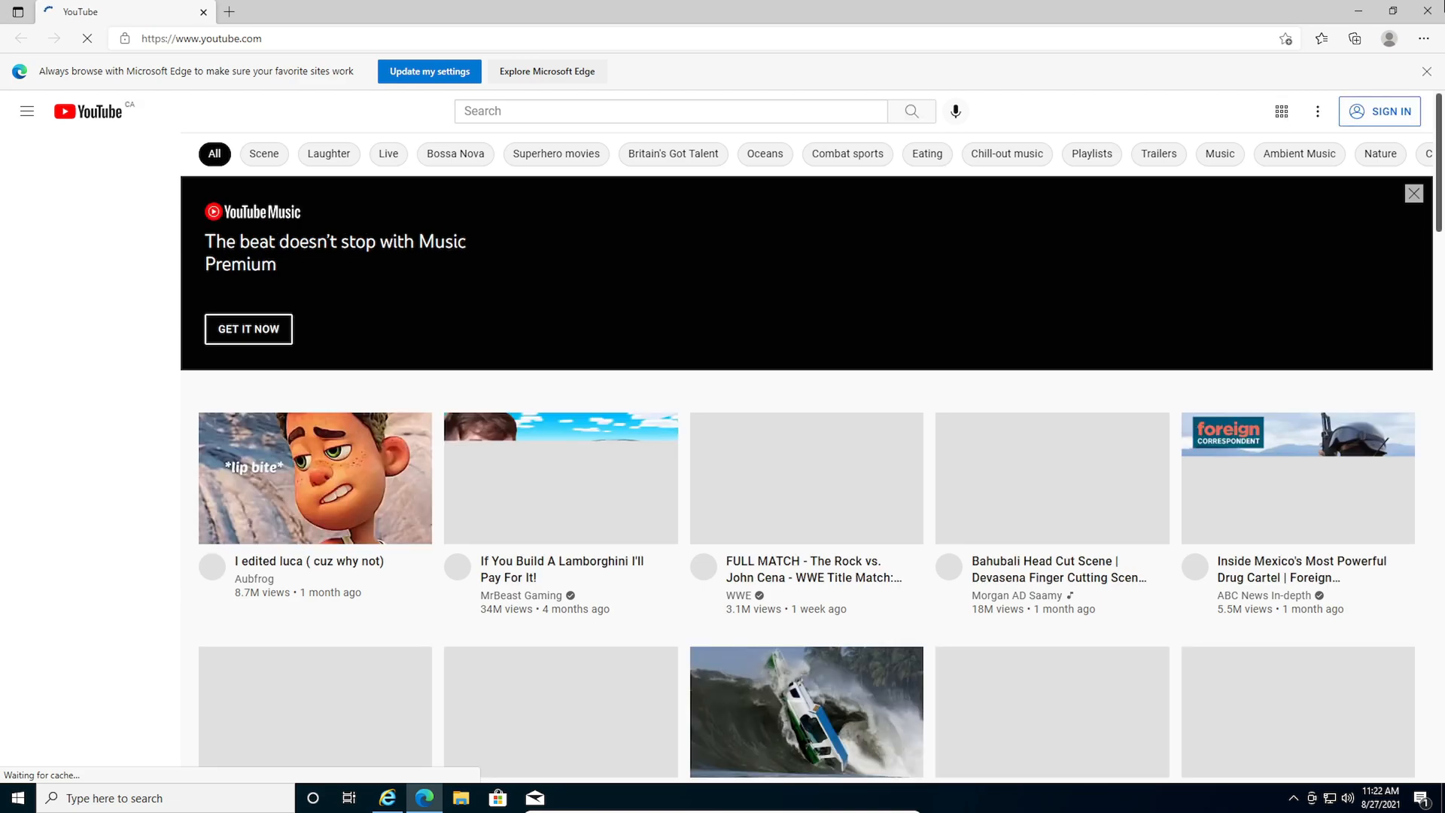
- Close the Edge window that YouTube was redirected into, then reach Edge's Settings via the ... menu
left_click(547, 71)
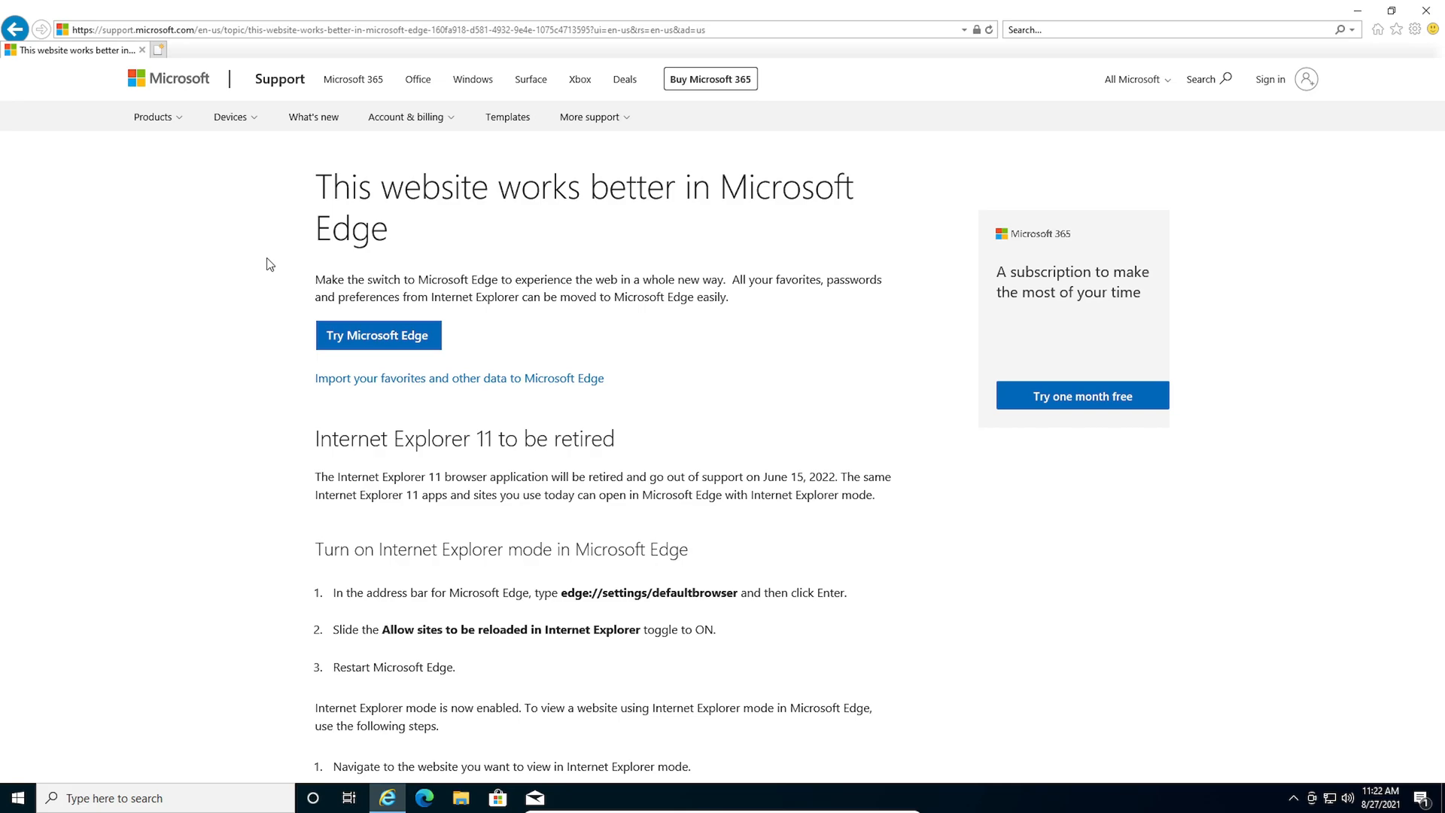
mouse_move(479, 343)
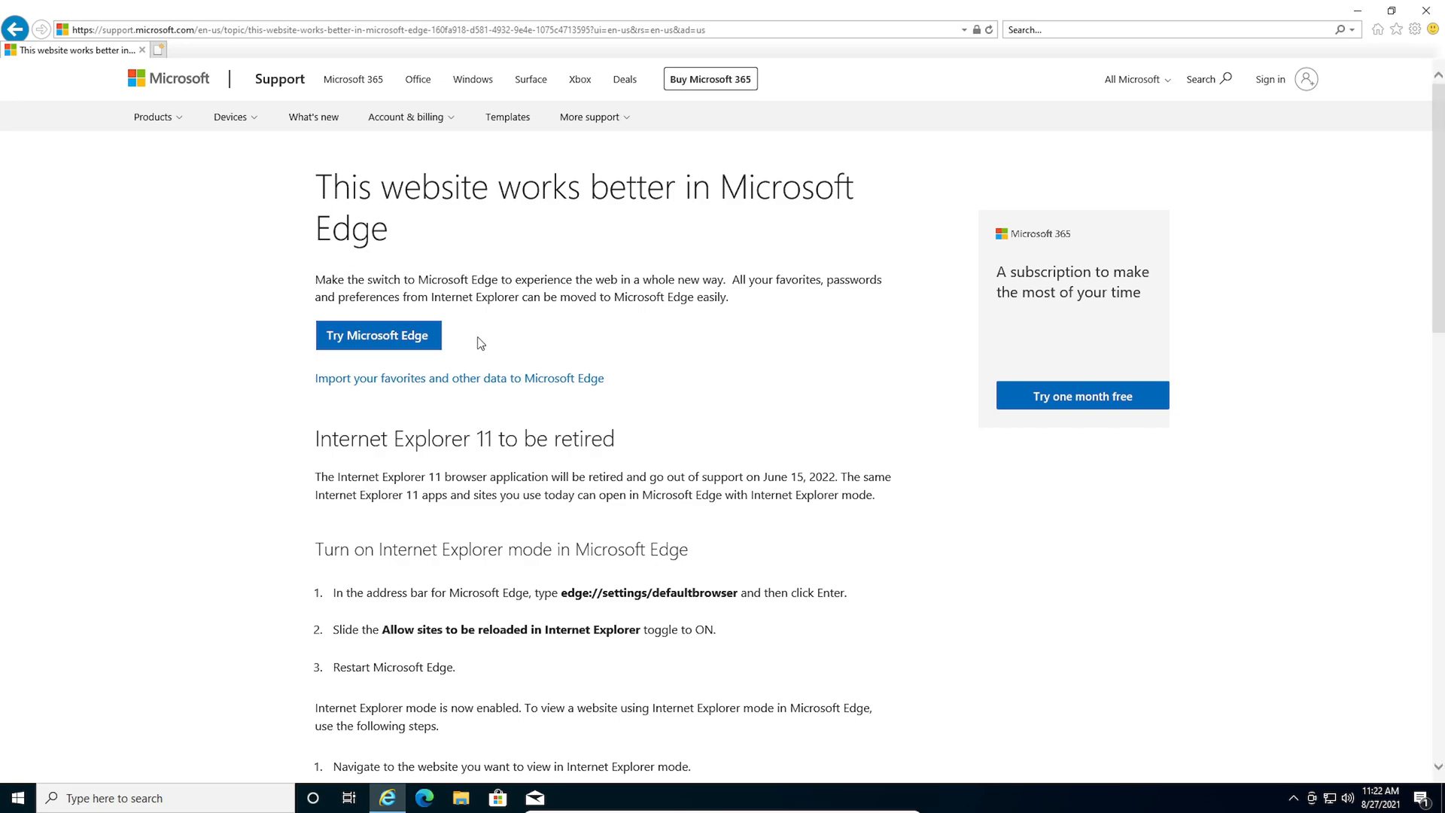
mouse_move(500, 323)
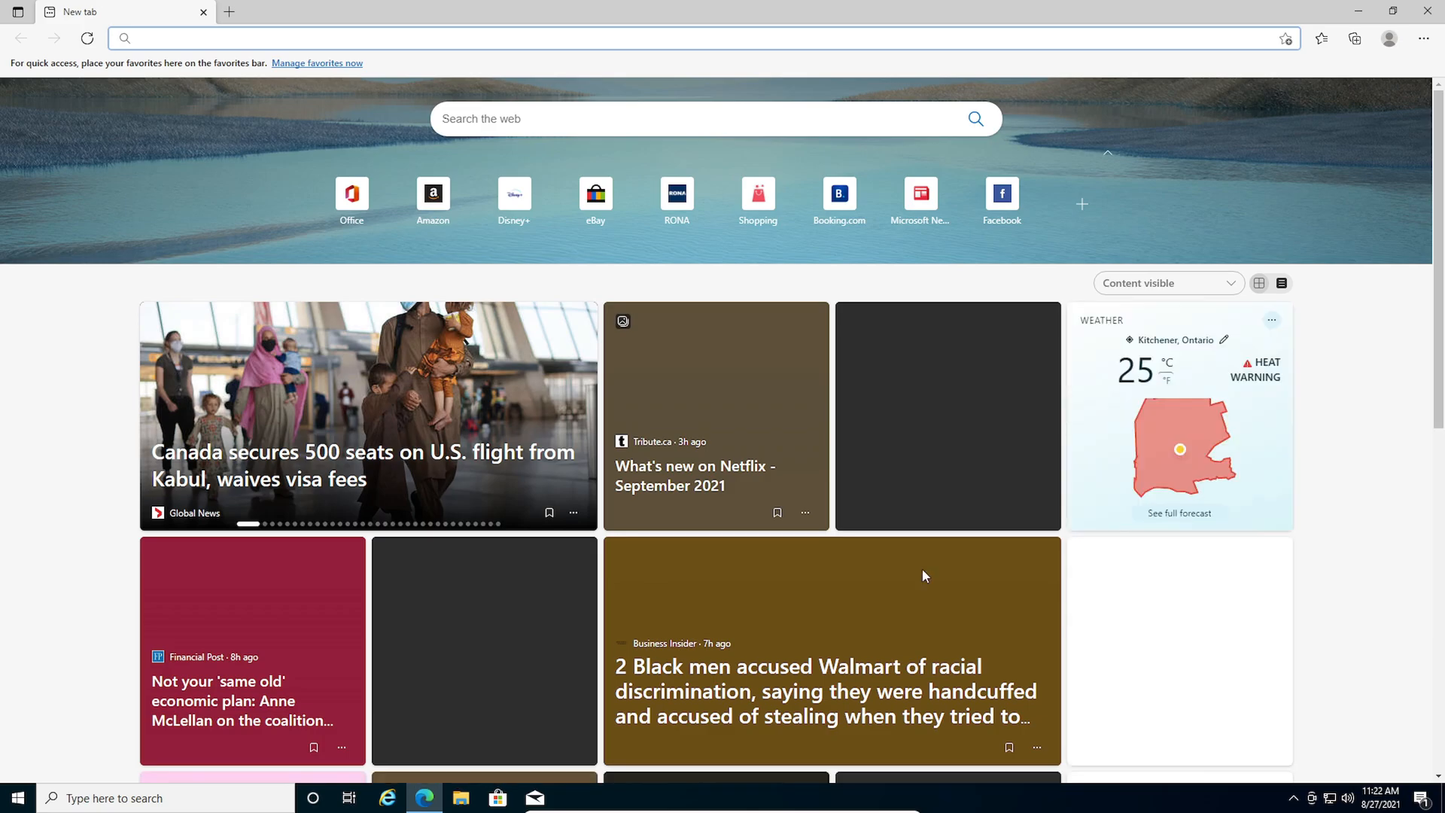
left_click(1422, 38)
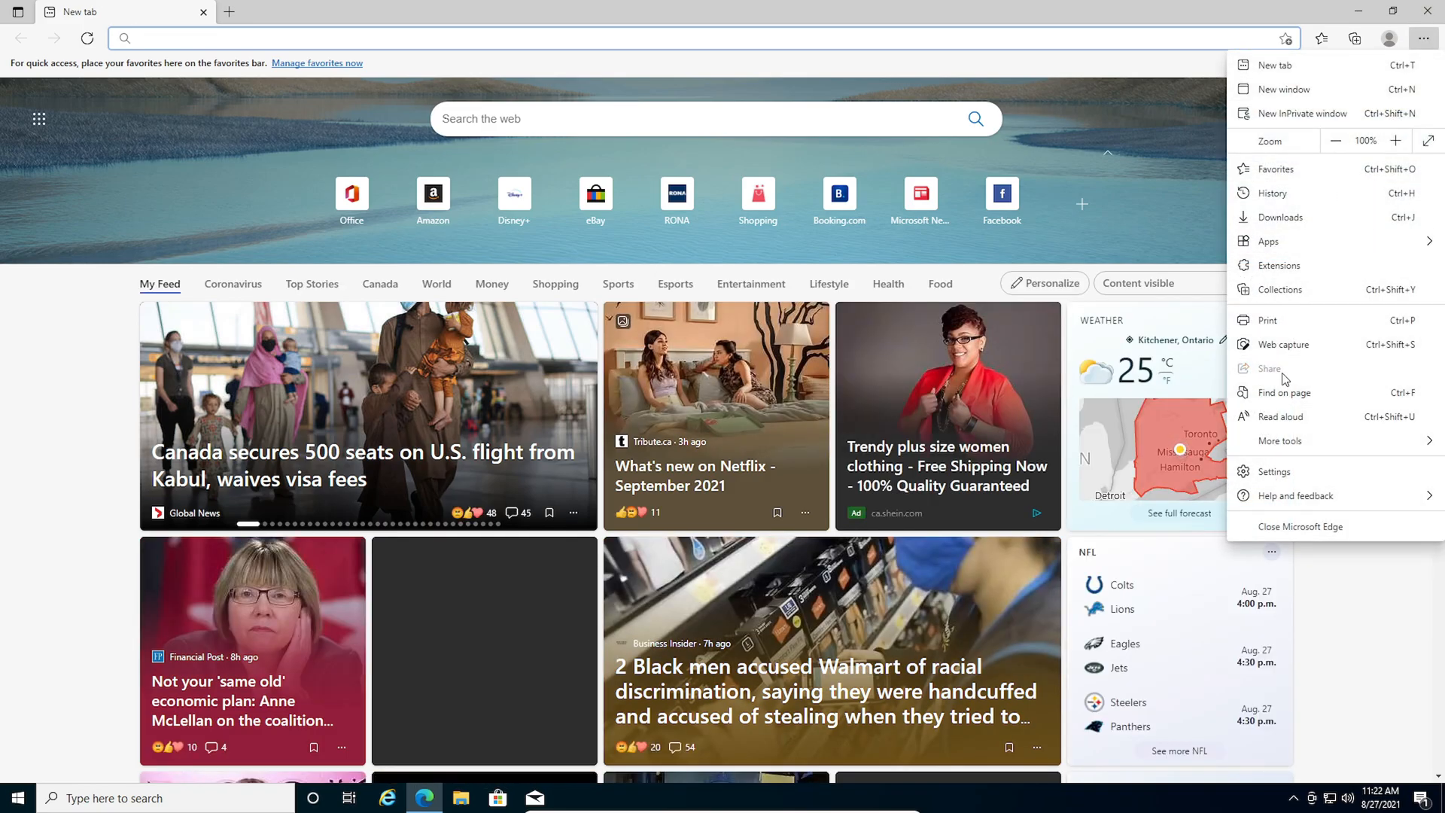
left_click(1276, 471)
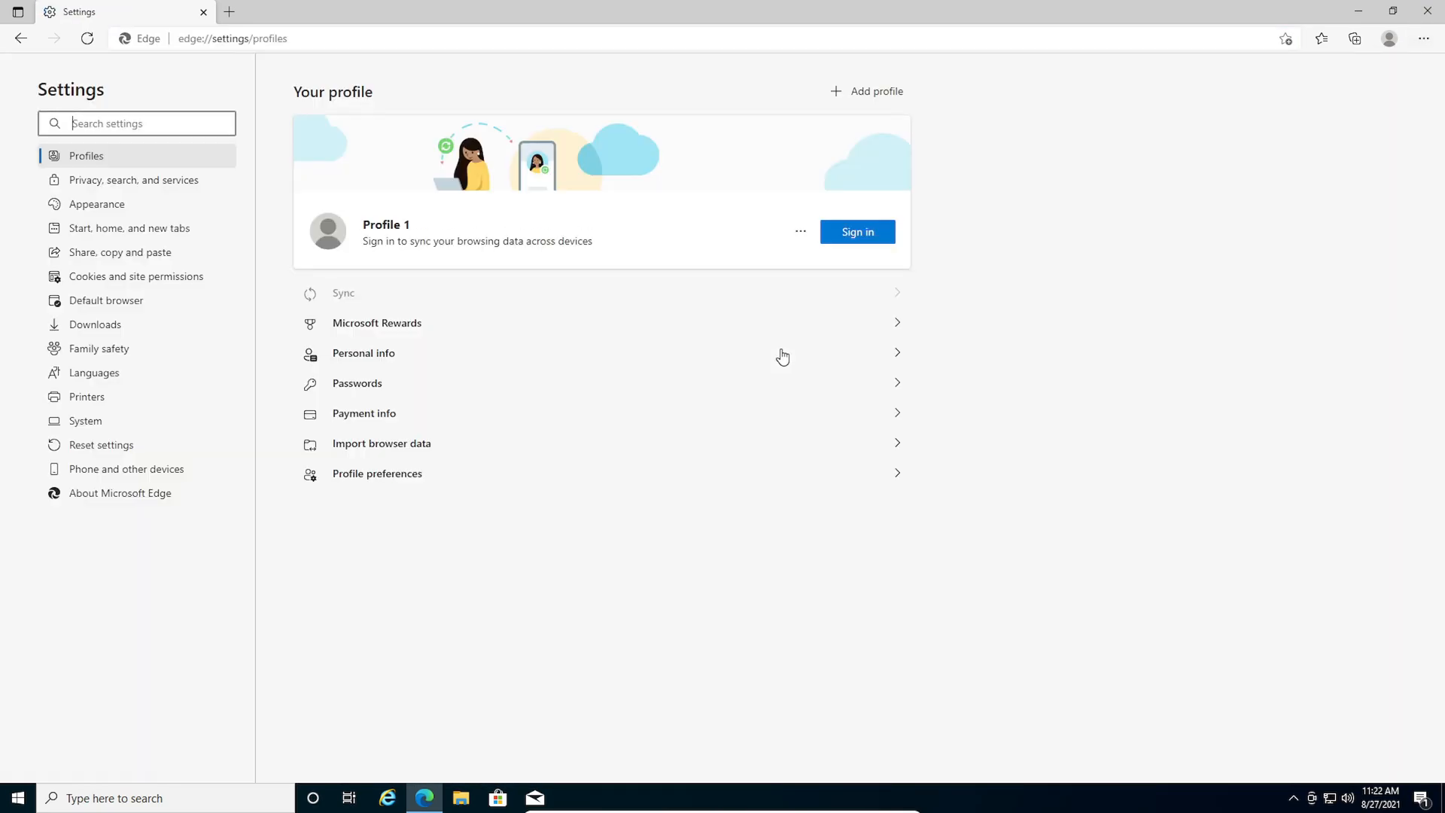
- Under Default browser, set 'Let Internet Explorer open sites in Microsoft Edge' to Never and close Edge
left_click(106, 299)
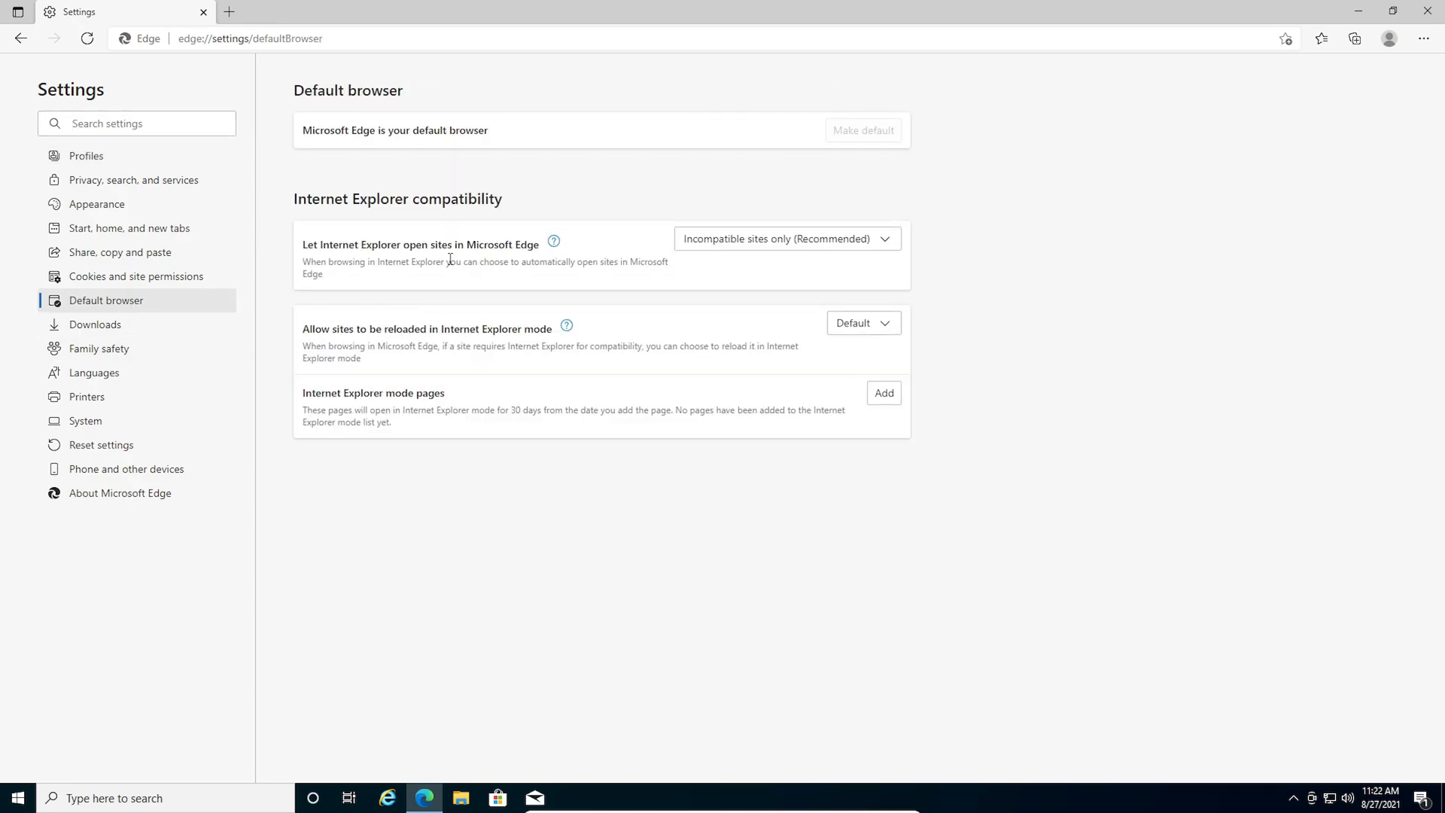
left_click(786, 238)
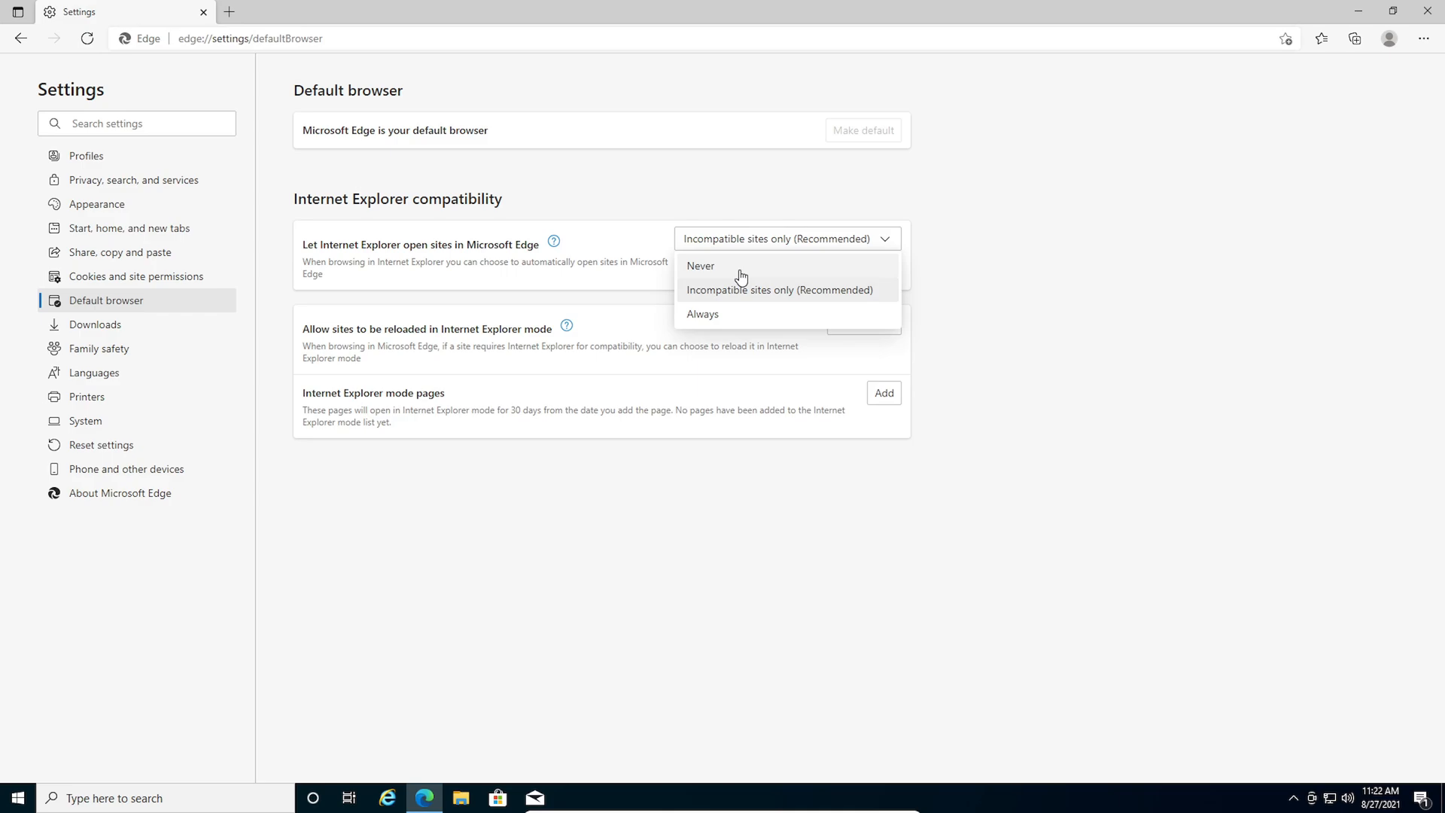
left_click(700, 265)
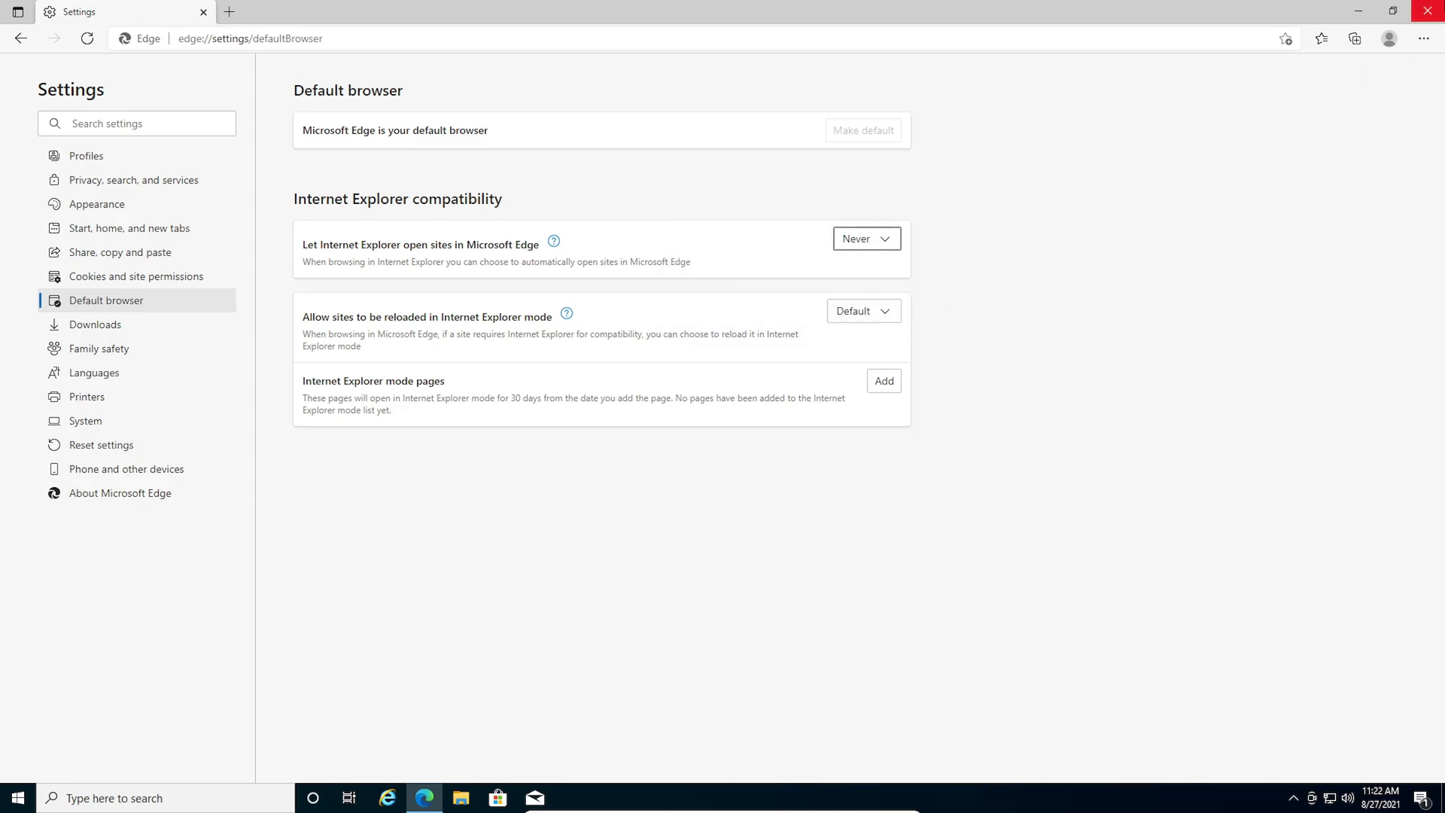
left_click(387, 798)
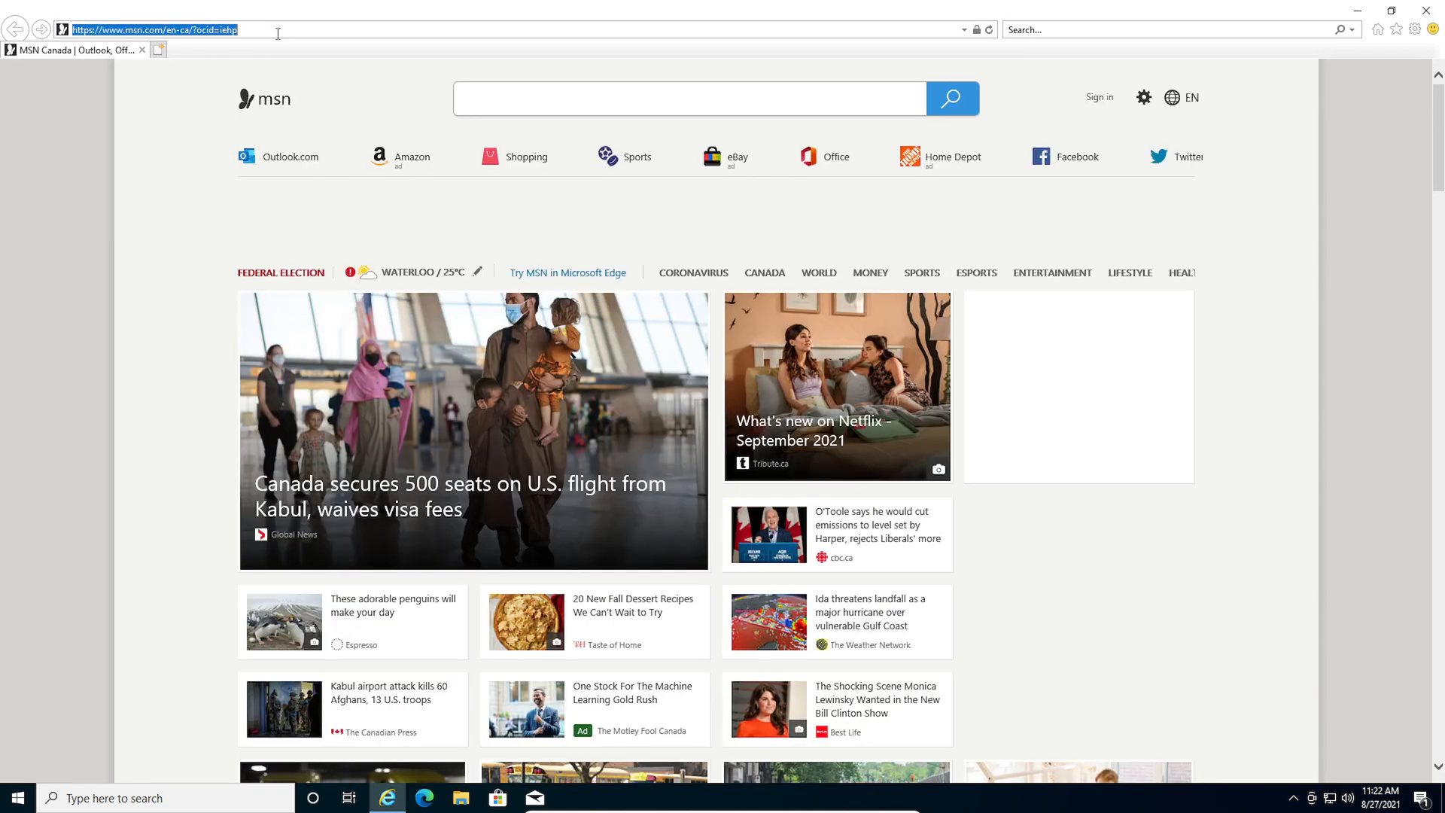
- Load youtube.com in Internet Explorer 11, confirm it stays there, then close the browser
type("youtube.com/")
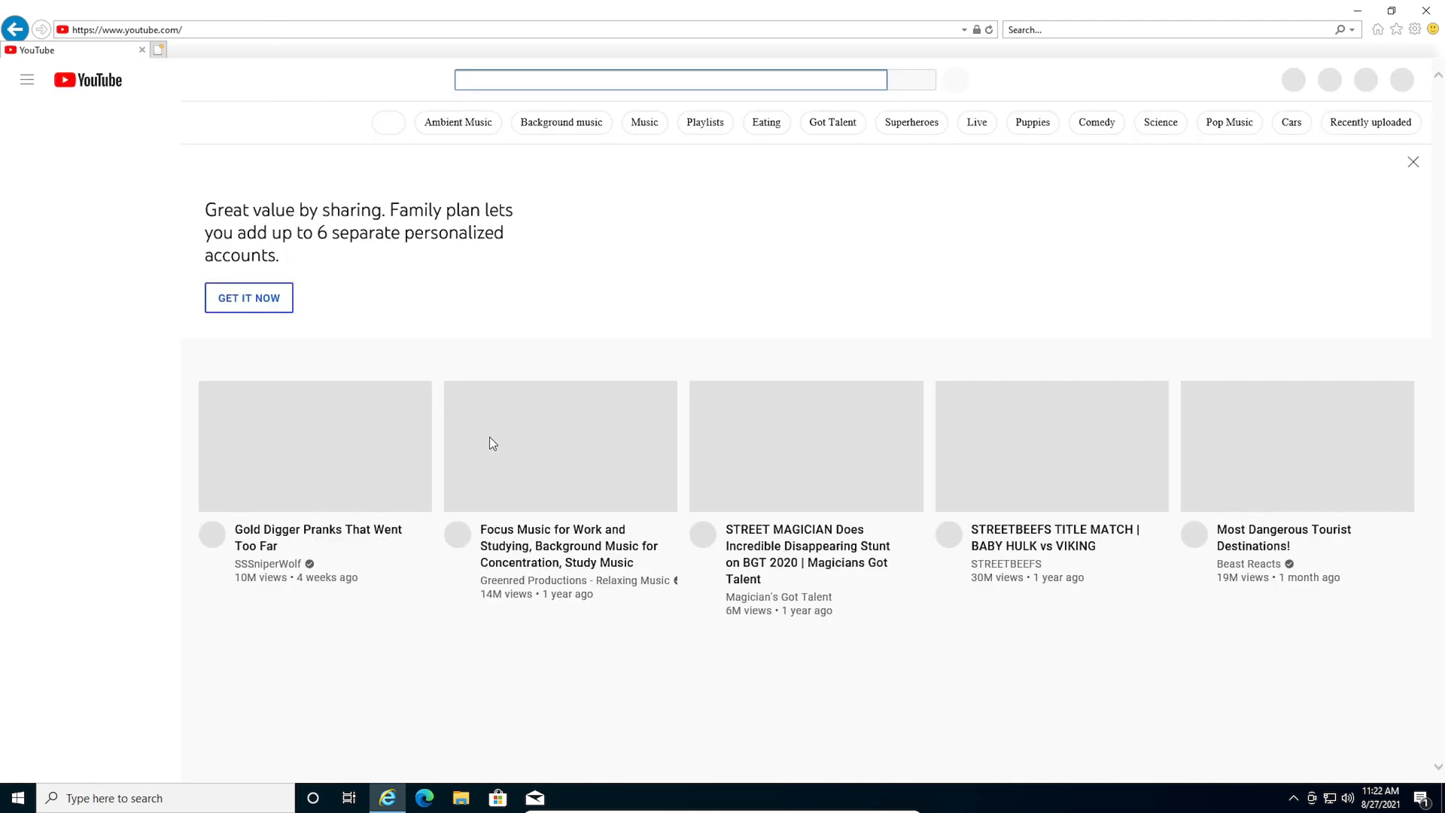
mouse_move(510, 450)
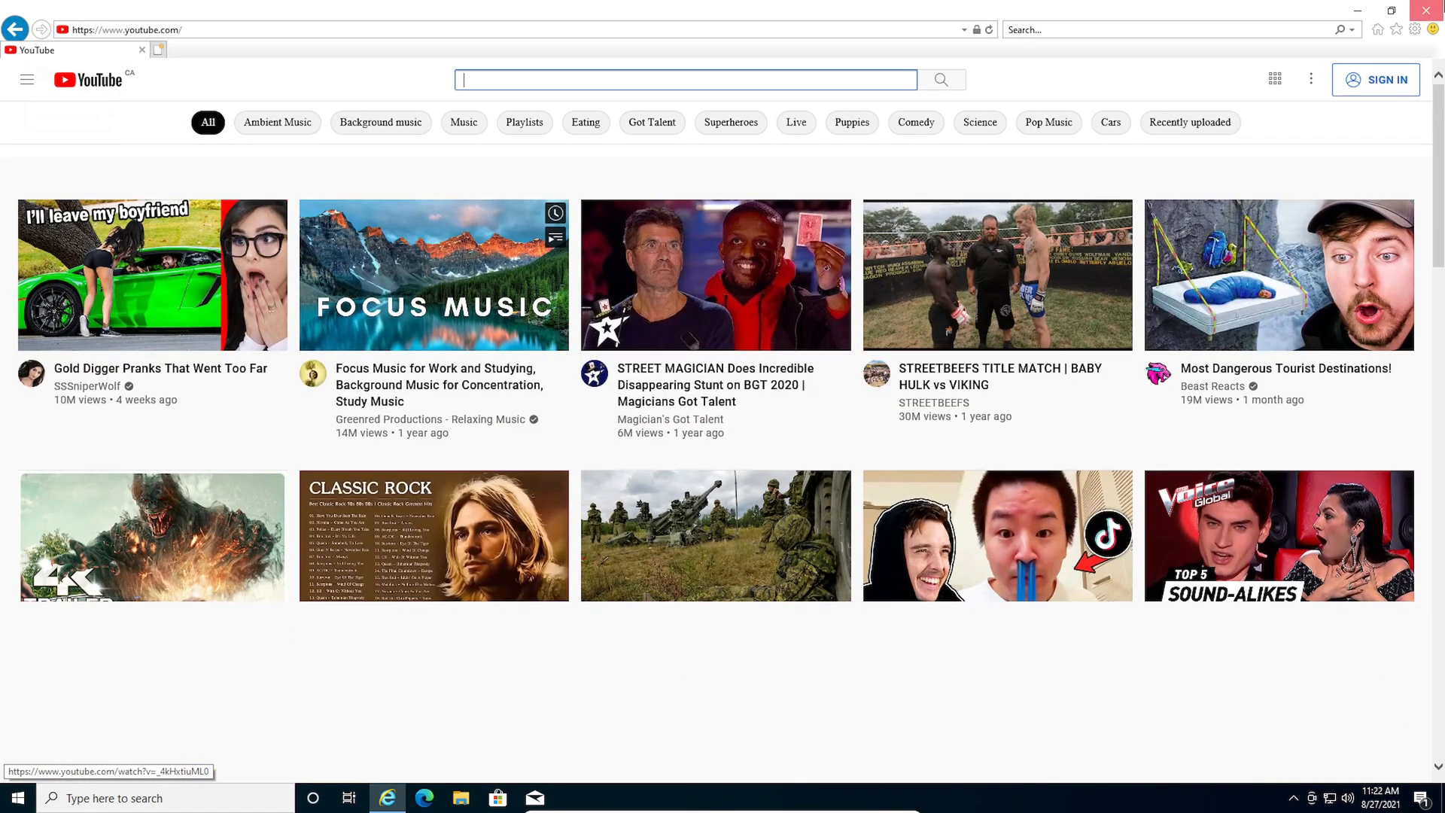
left_click(1427, 10)
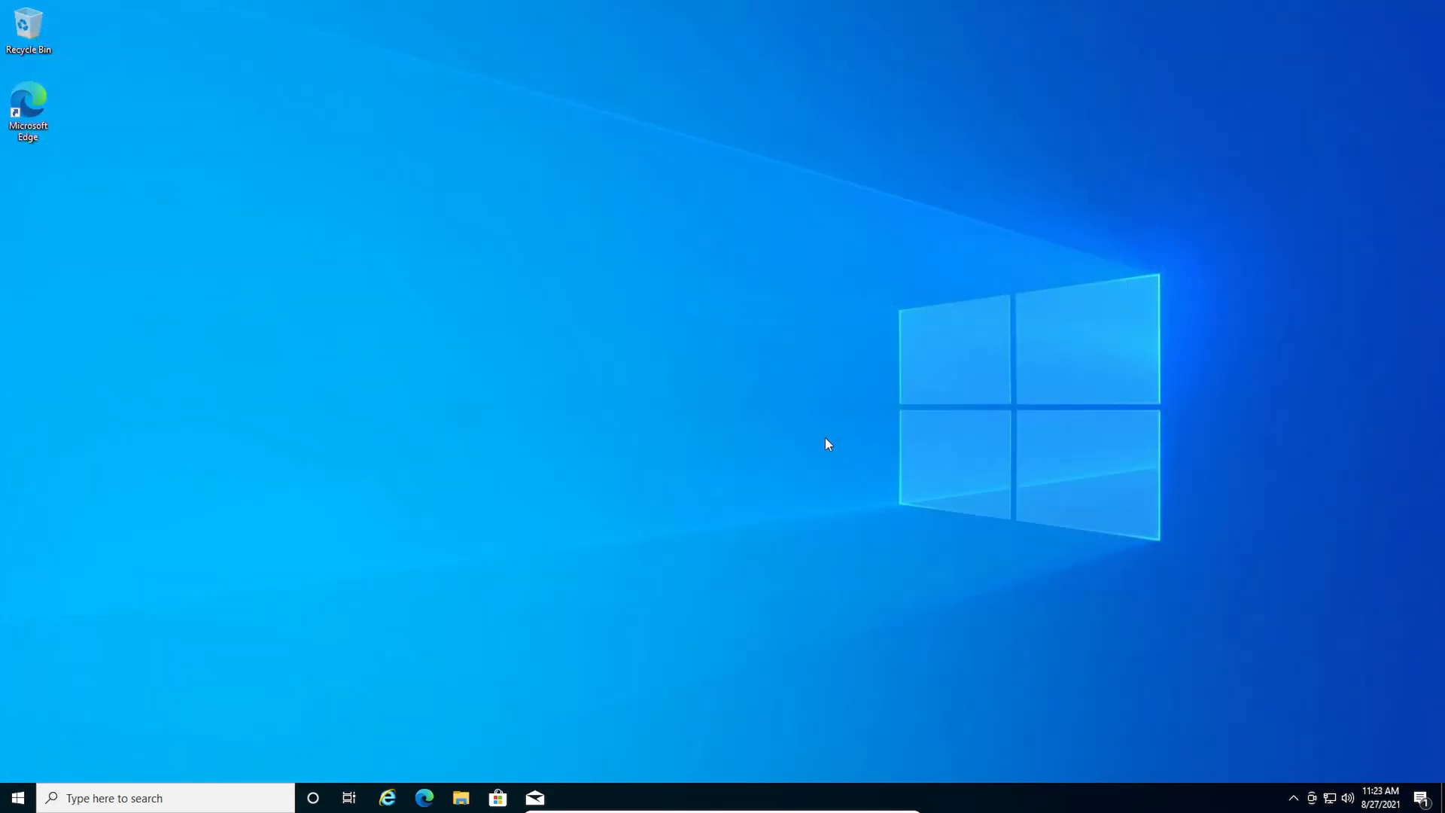